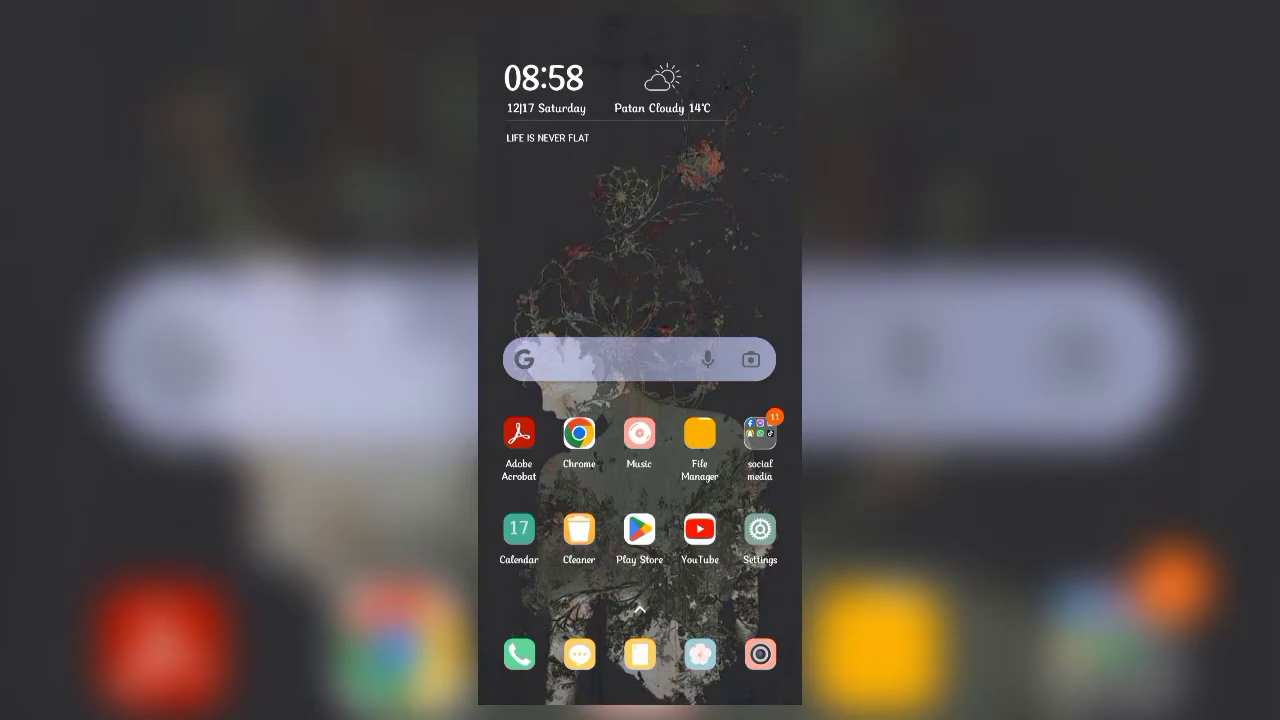
Open the app drawer and launch BIGO LIVE to its Popular feed
{"action": "scroll", "scroll_direction": "down", "scroll_amount": 3}
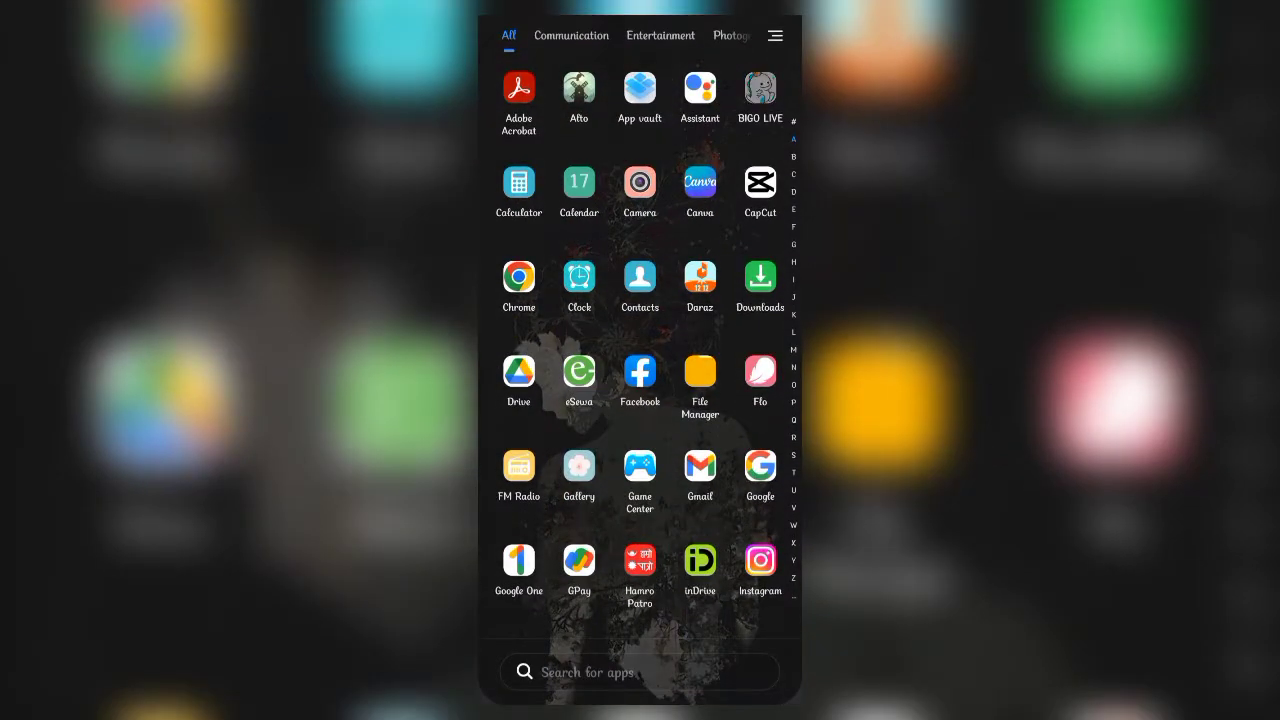
{"action": "left_click", "coordinate": [759, 89]}
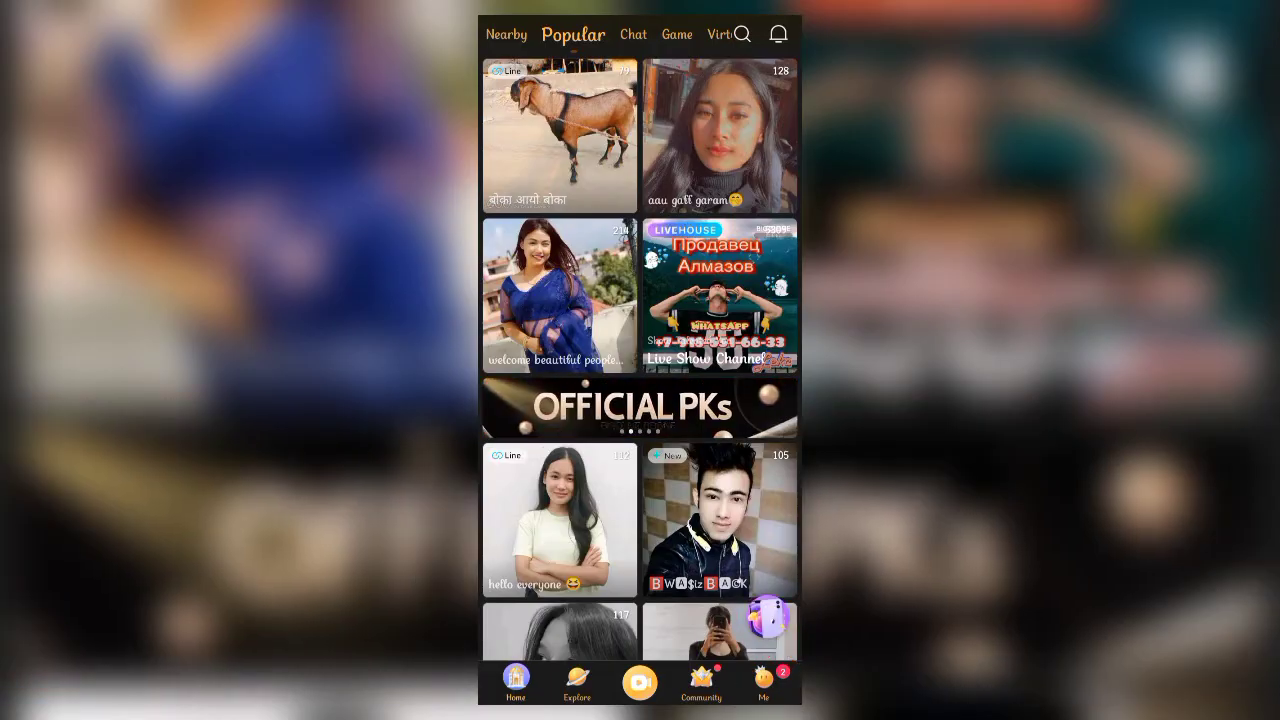
Go from Me through Settings and Account management to the bound phone options
{"action": "left_click", "coordinate": [763, 684]}
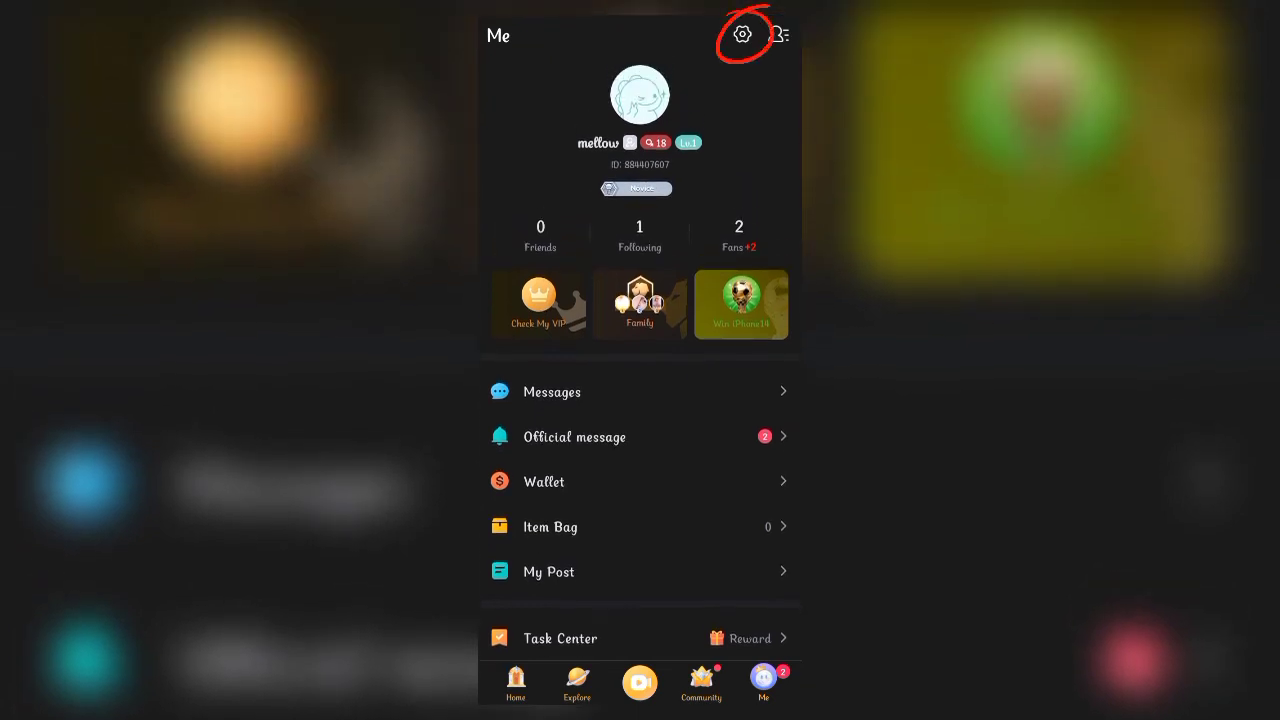
{"action": "left_click", "coordinate": [740, 34]}
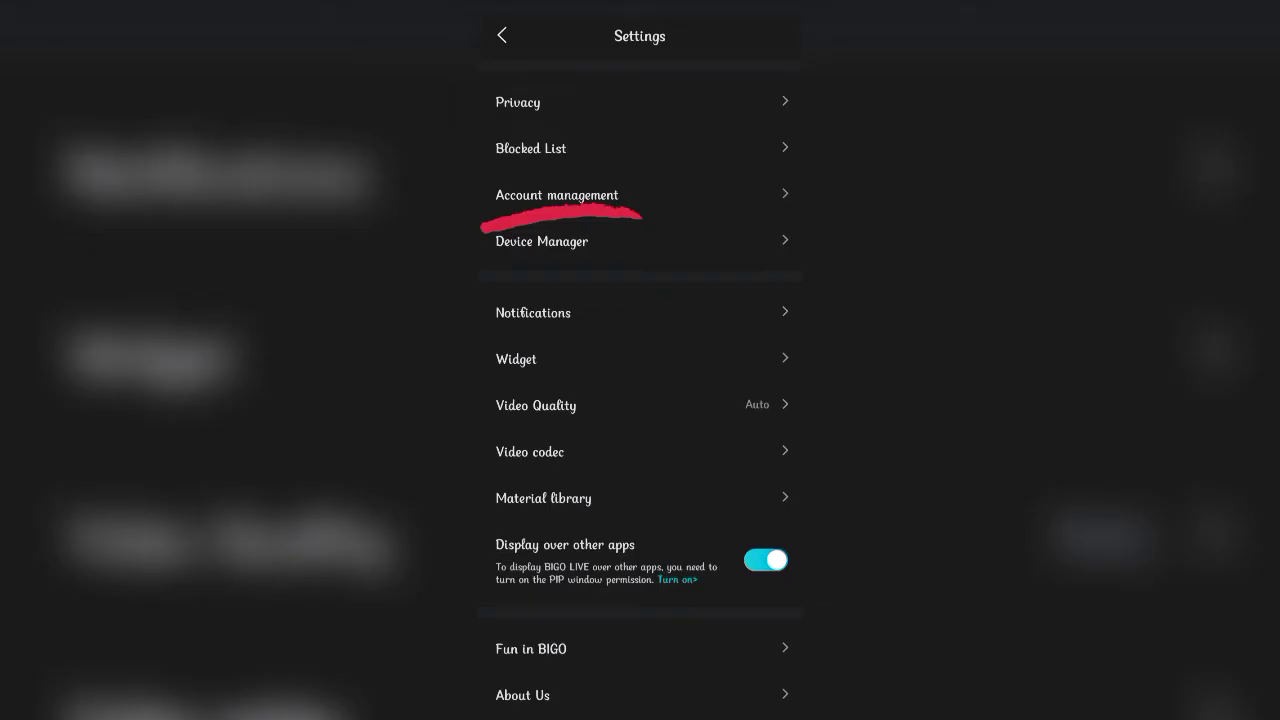
{"action": "left_click", "coordinate": [557, 195]}
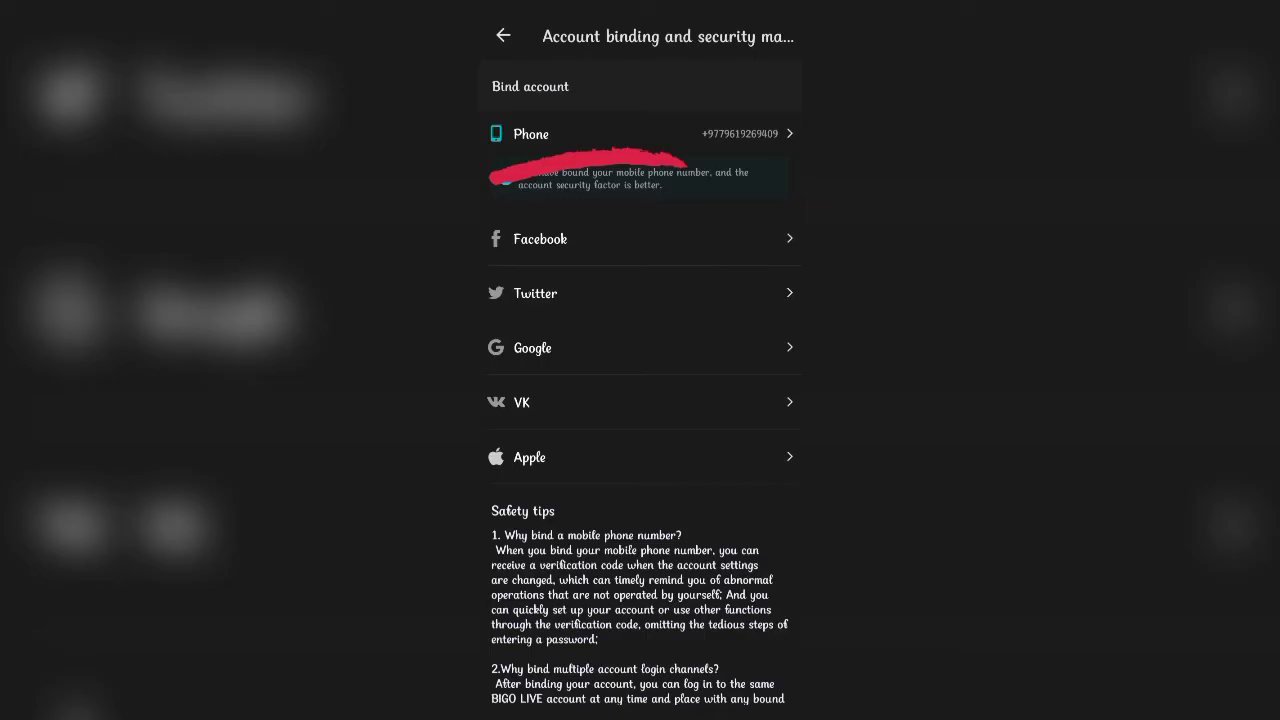
{"action": "left_click", "coordinate": [640, 133]}
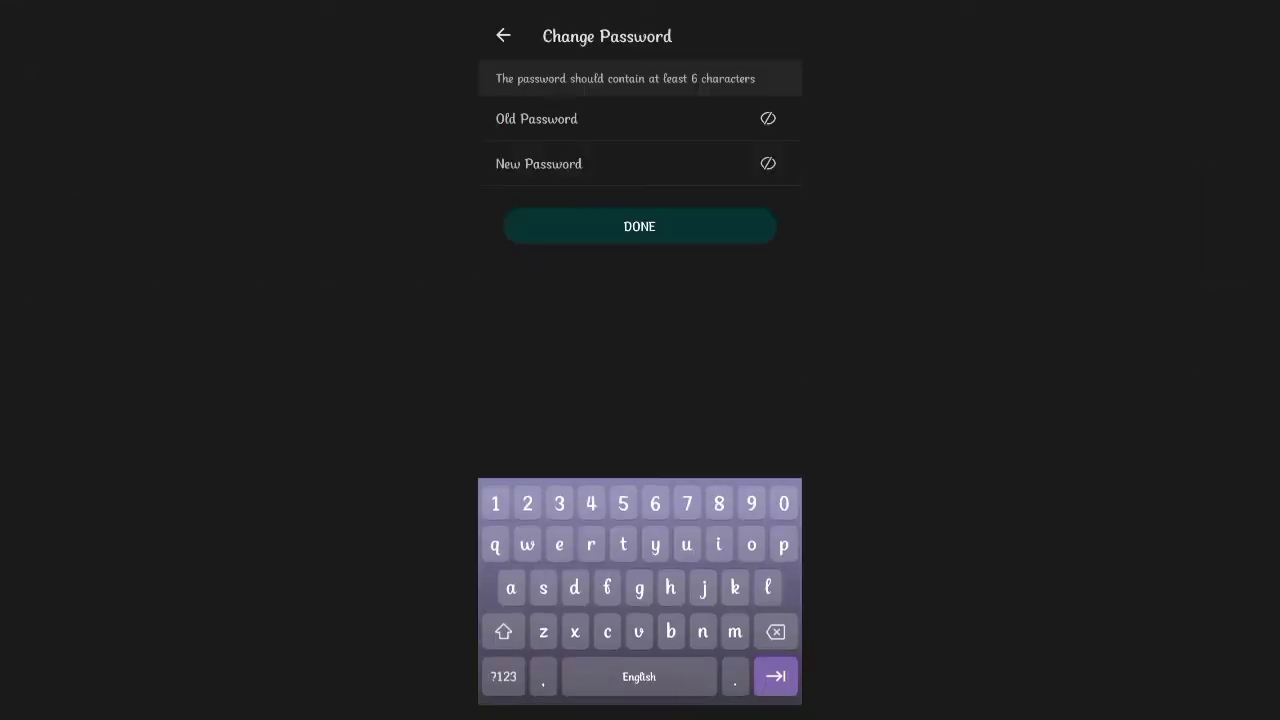
Enter the old password and a new password, then submit with DONE
{"action": "type", "text": "a"}
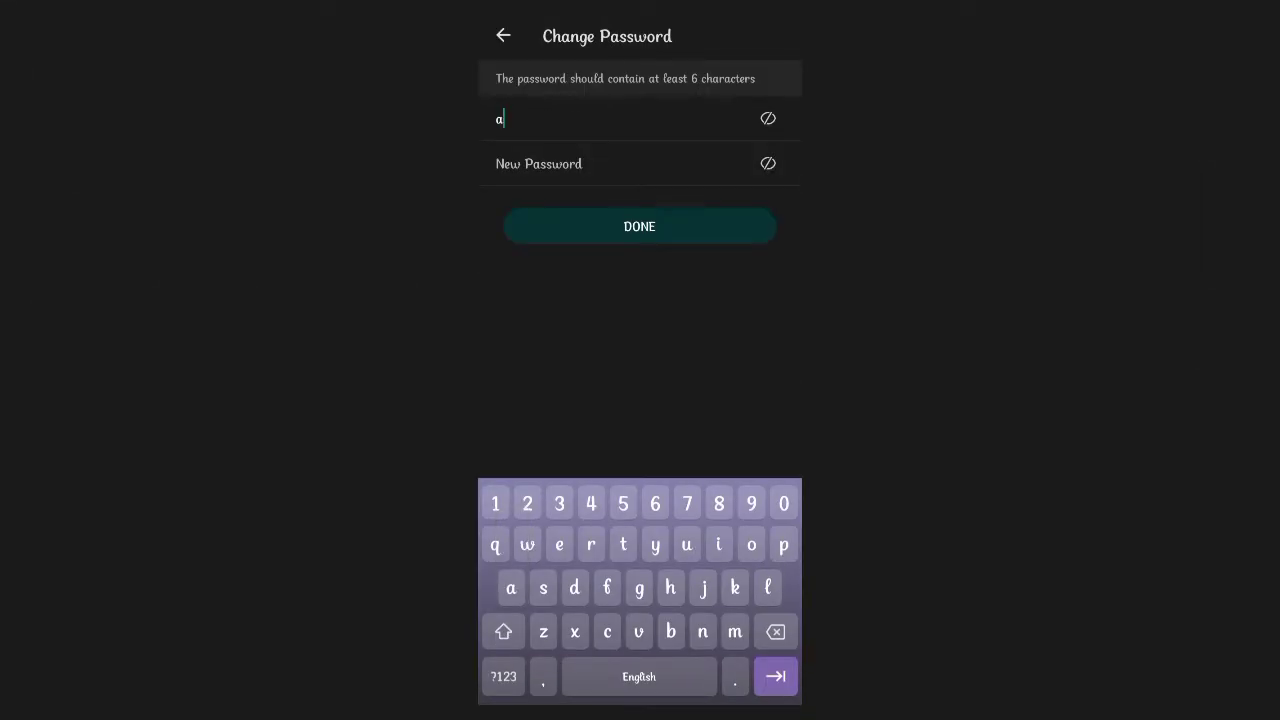
{"action": "left_click", "coordinate": [559, 544]}
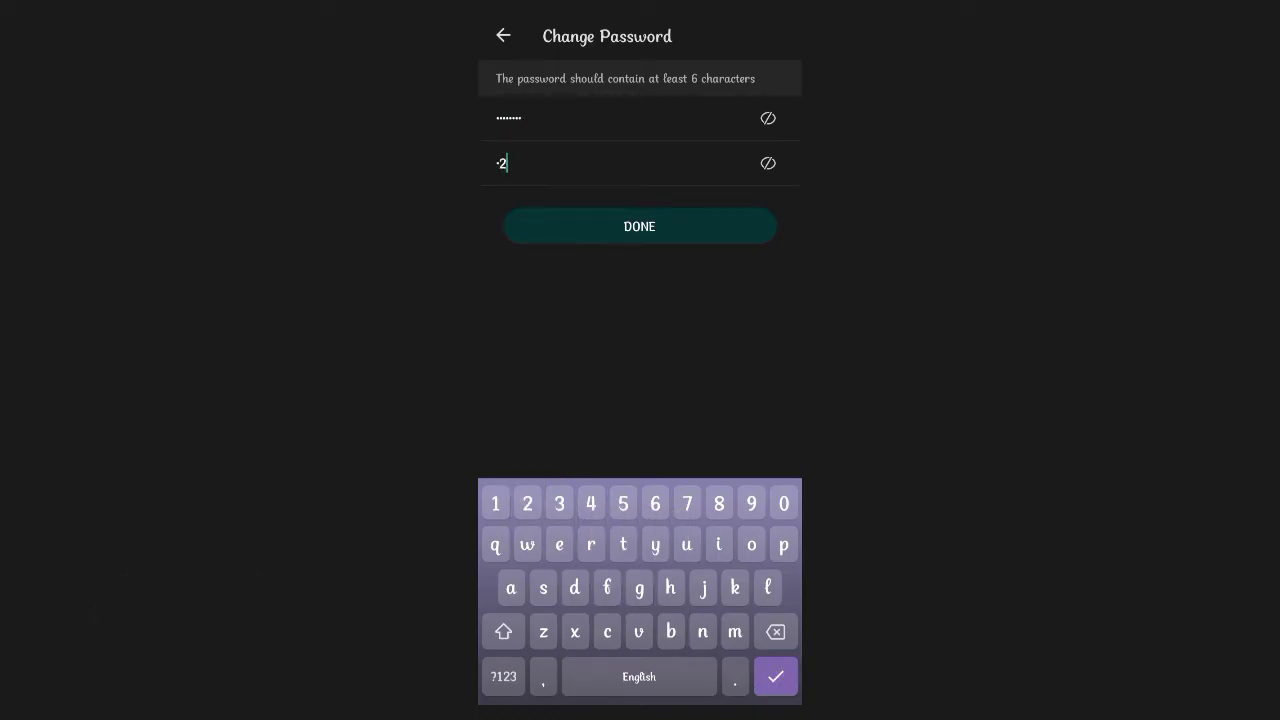
{"action": "left_click", "coordinate": [751, 502]}
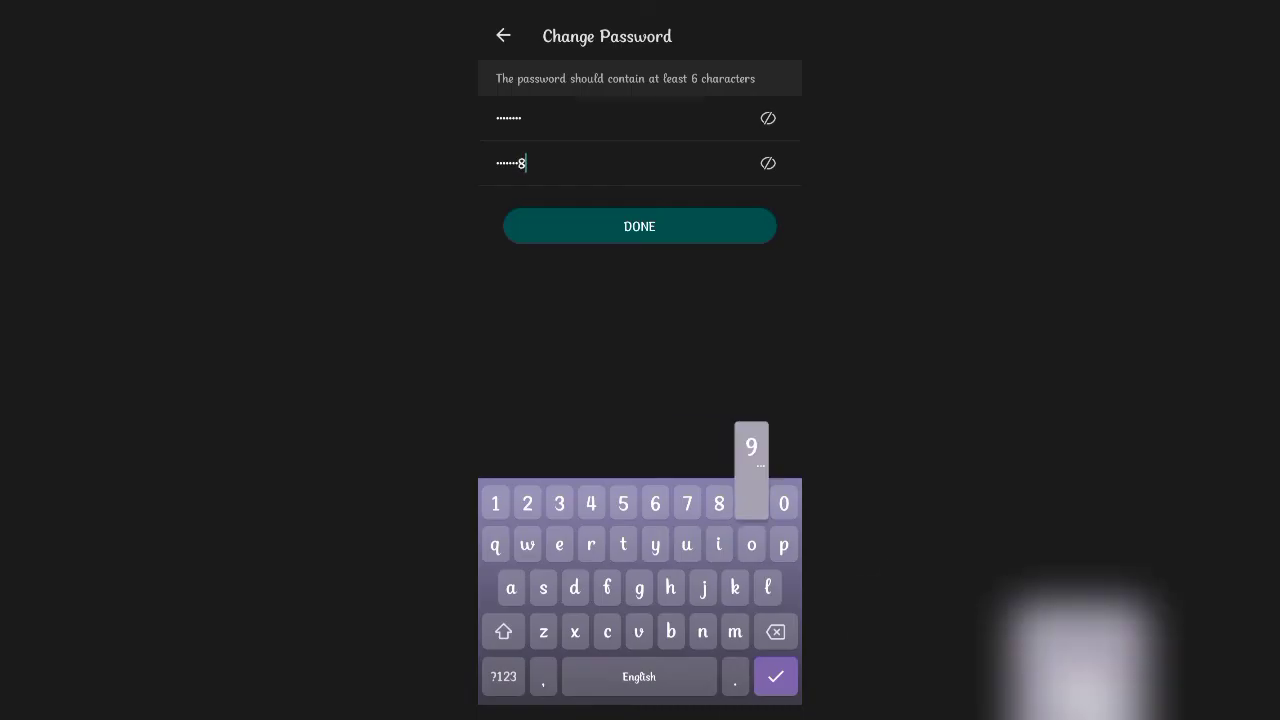
{"action": "left_click", "coordinate": [639, 225]}
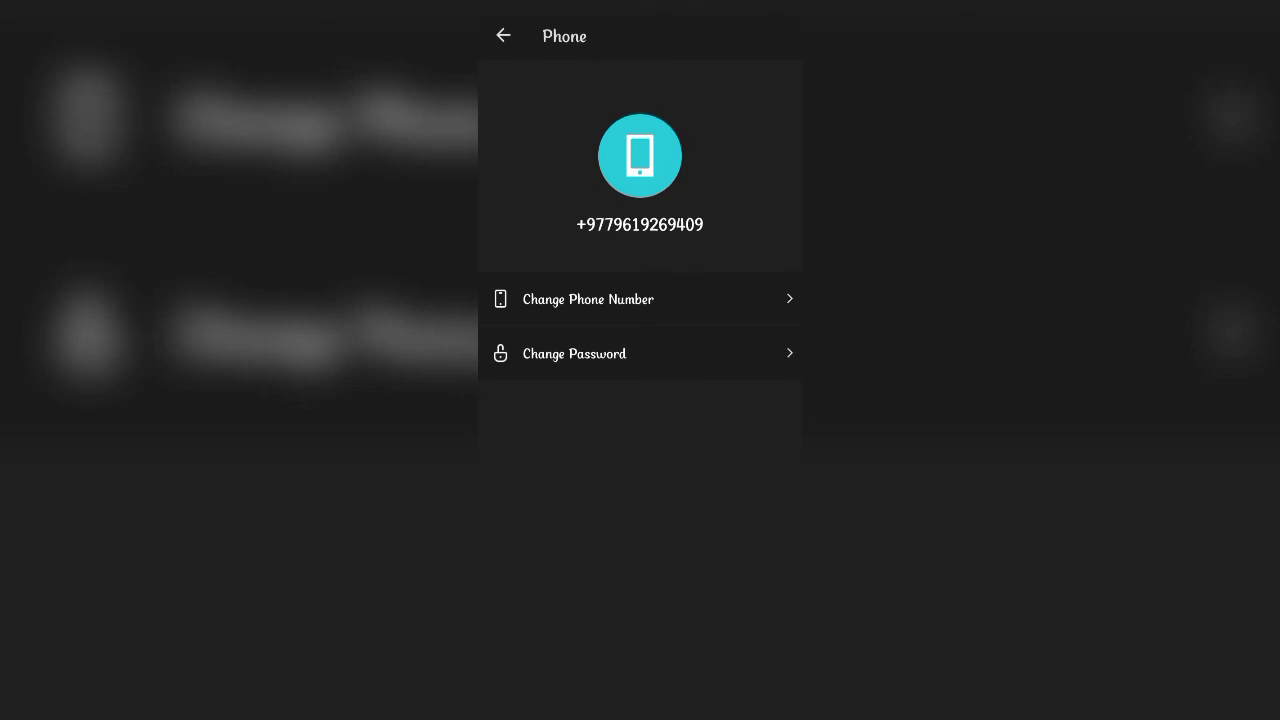
Back out through account binding and the settings list to the Me page
{"action": "left_click", "coordinate": [503, 35]}
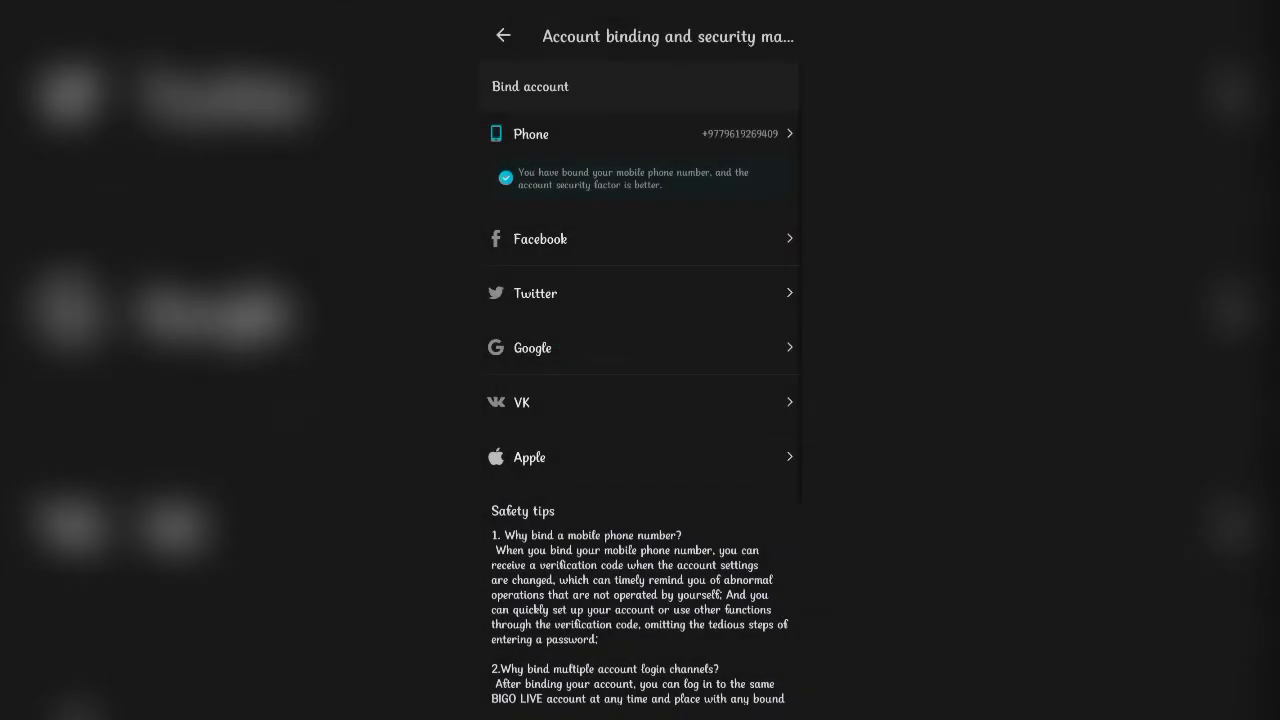
{"action": "left_click", "coordinate": [503, 35]}
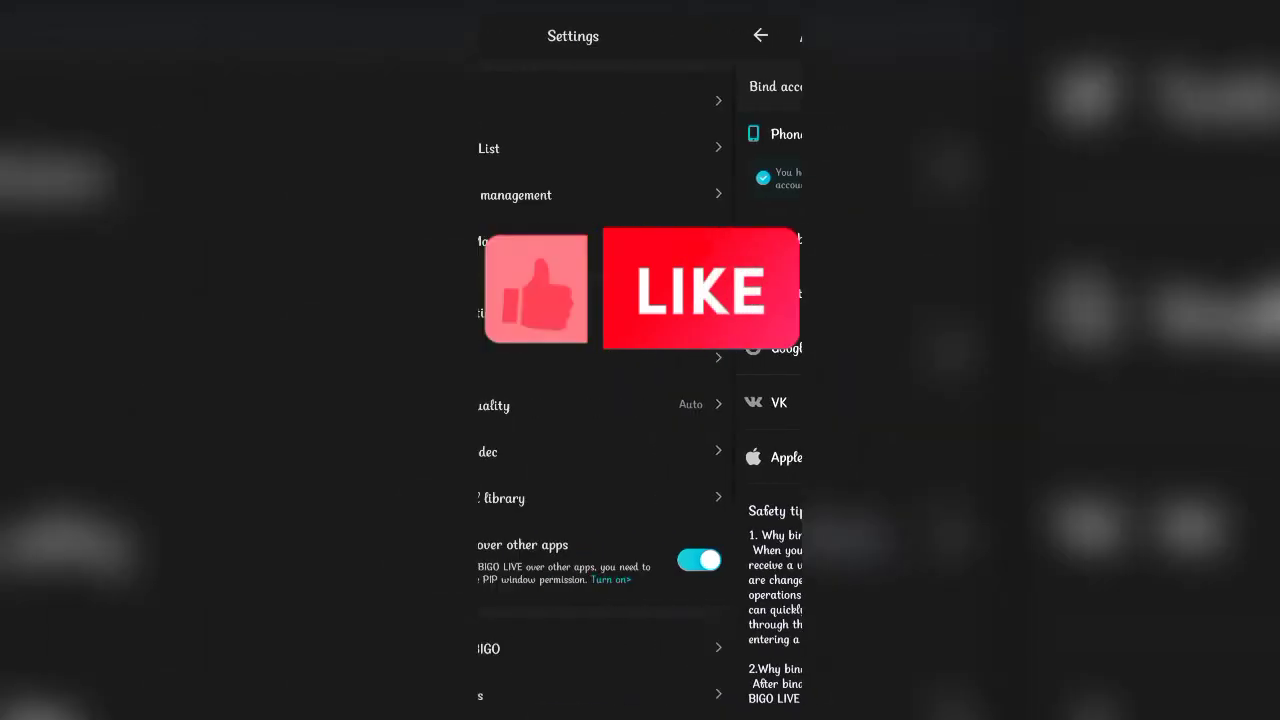
{"action": "left_click", "coordinate": [760, 35]}
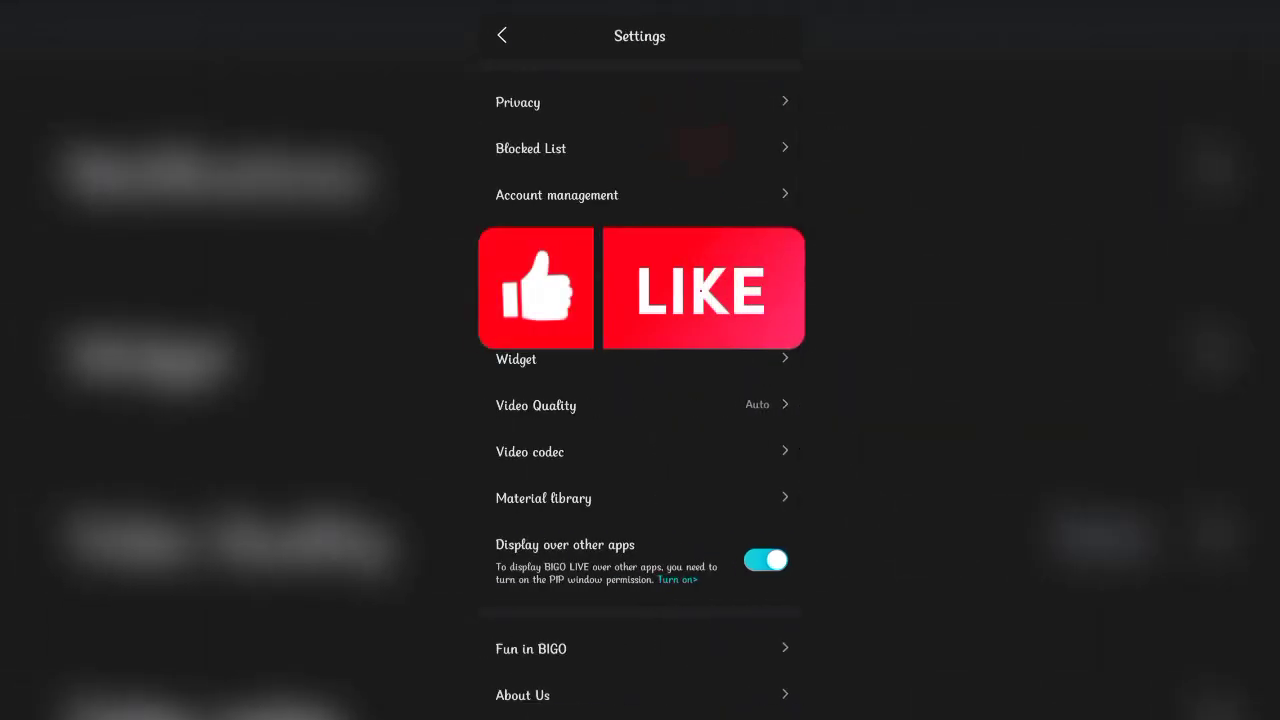
{"action": "left_click", "coordinate": [502, 35]}
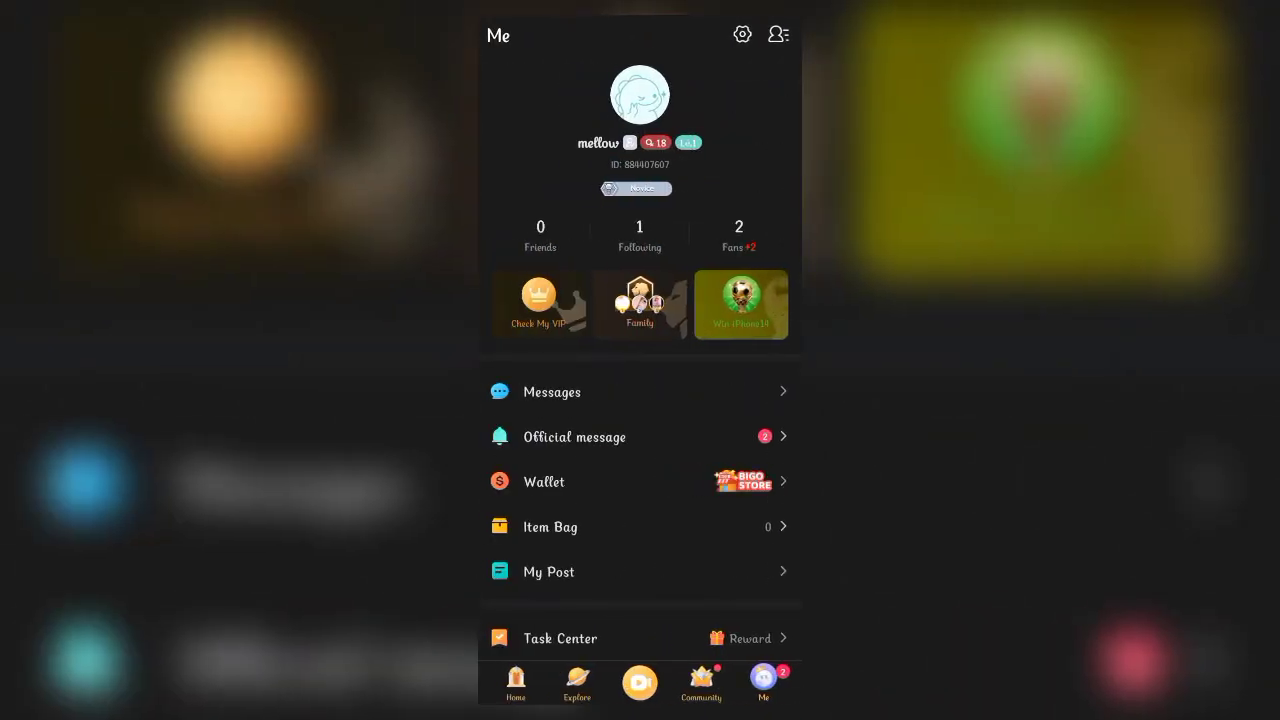